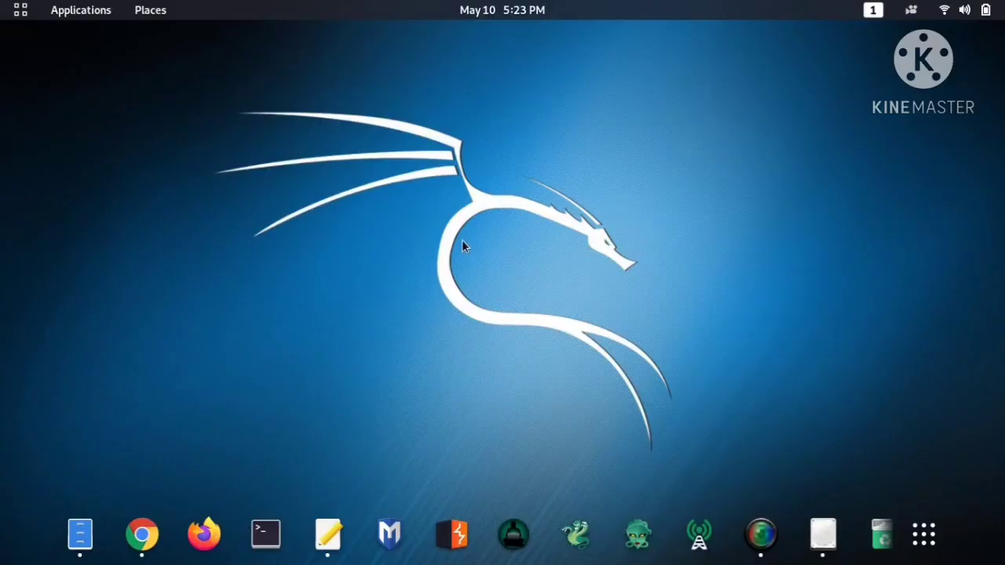
pyautogui.moveTo(484, 306)
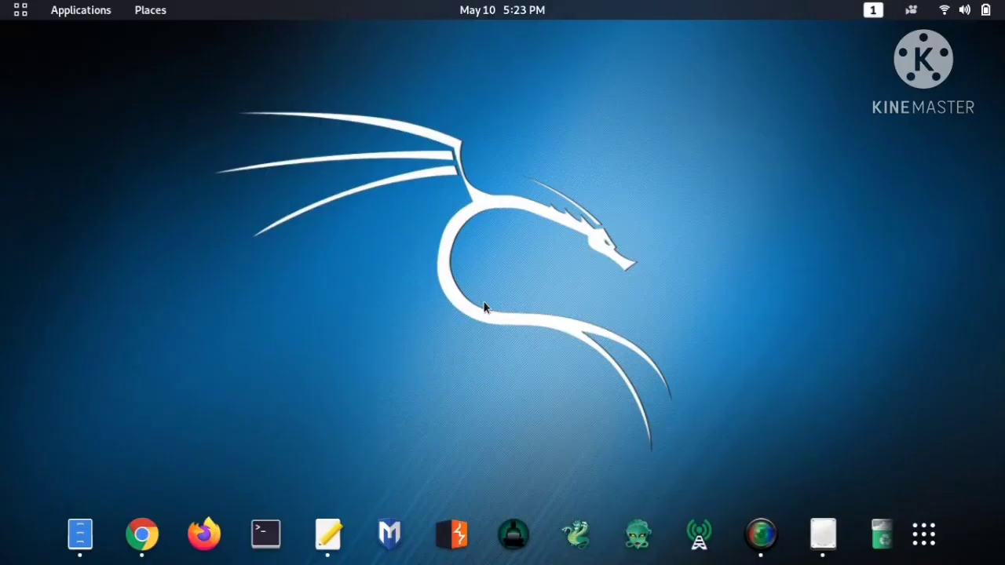
pyautogui.moveTo(418, 415)
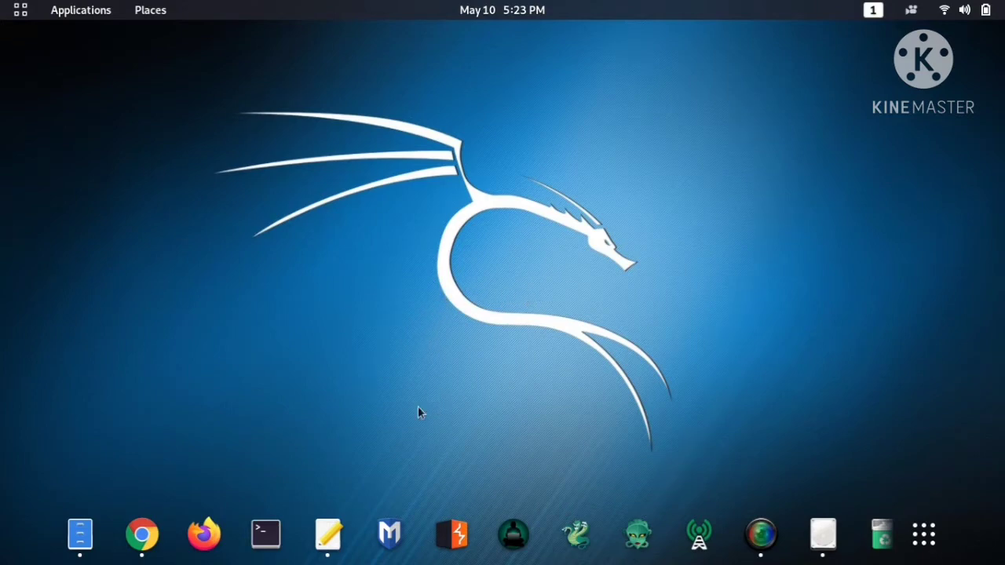
pyautogui.moveTo(455, 361)
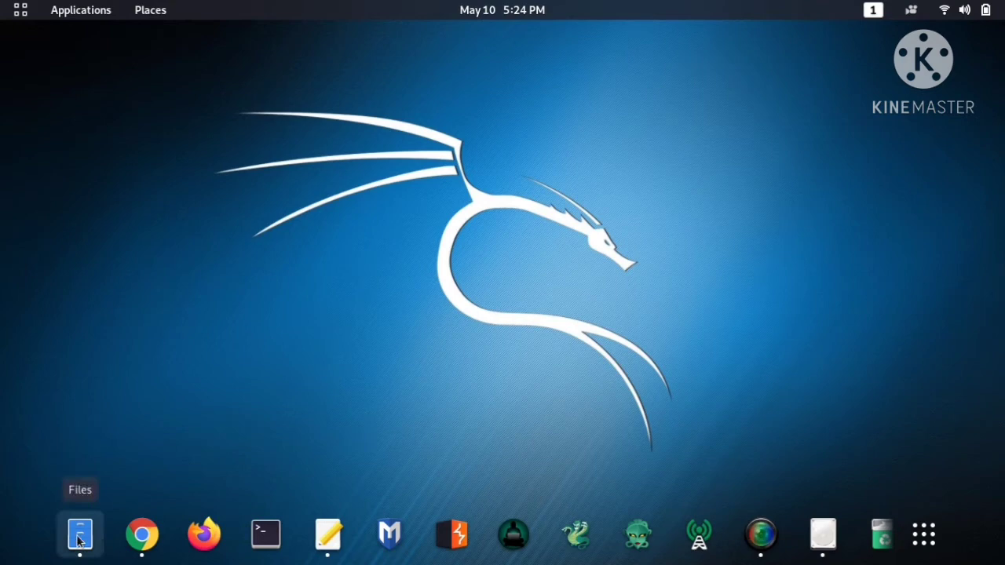
# - Launch a Terminal and run df -h to list mounted filesystems, showing /dev/sdb1
pyautogui.click(79, 534)
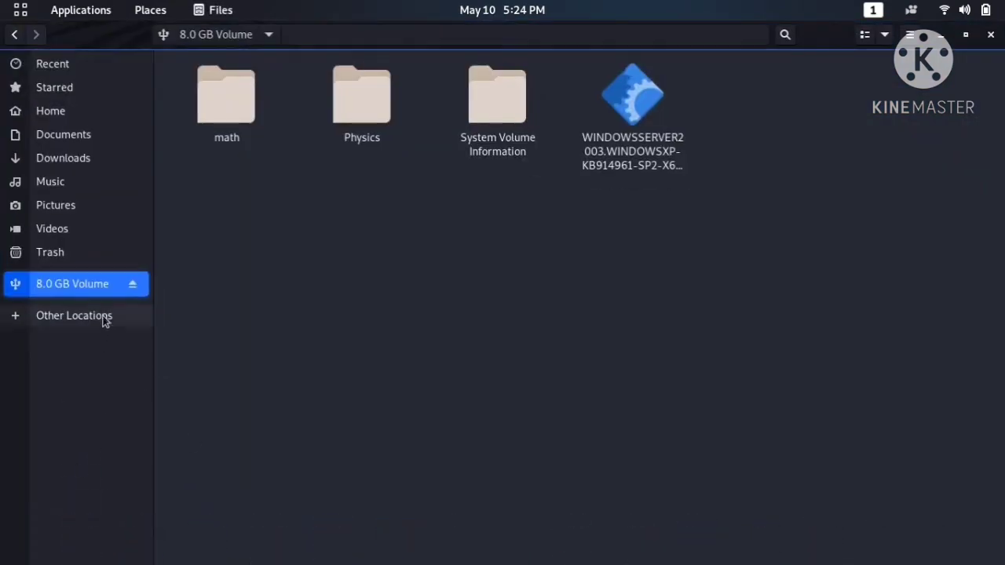
pyautogui.moveTo(307, 169)
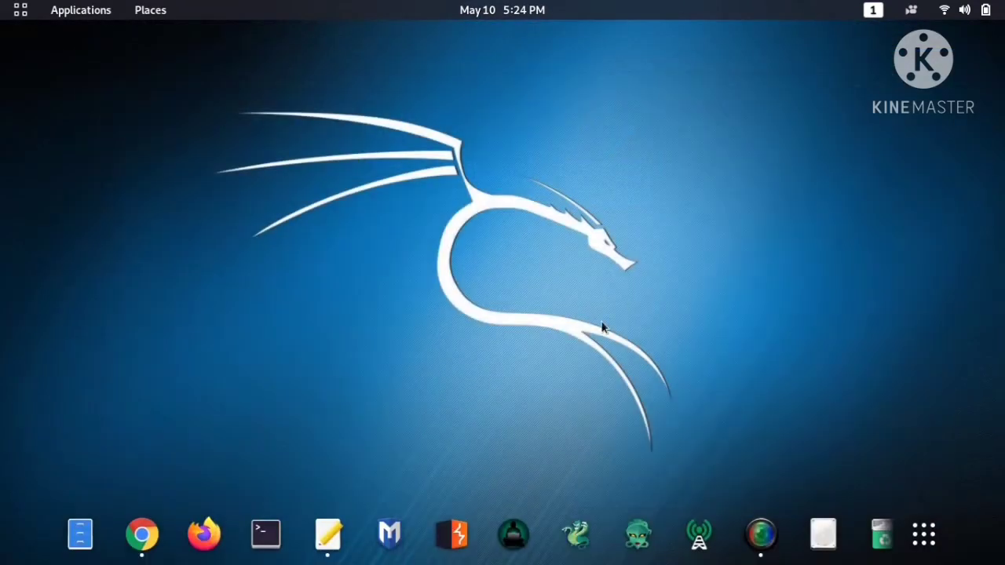
pyautogui.moveTo(266, 534)
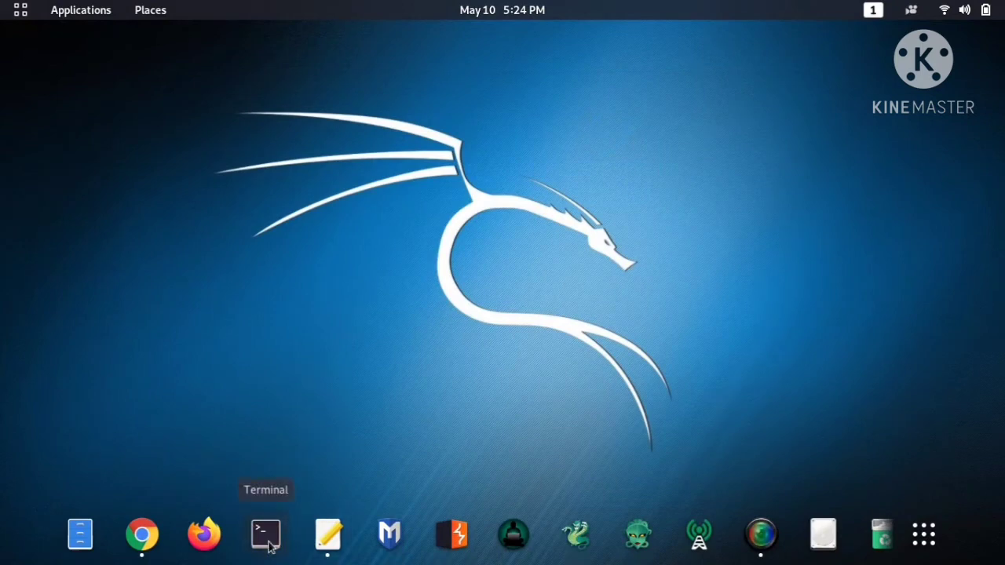
pyautogui.click(265, 534)
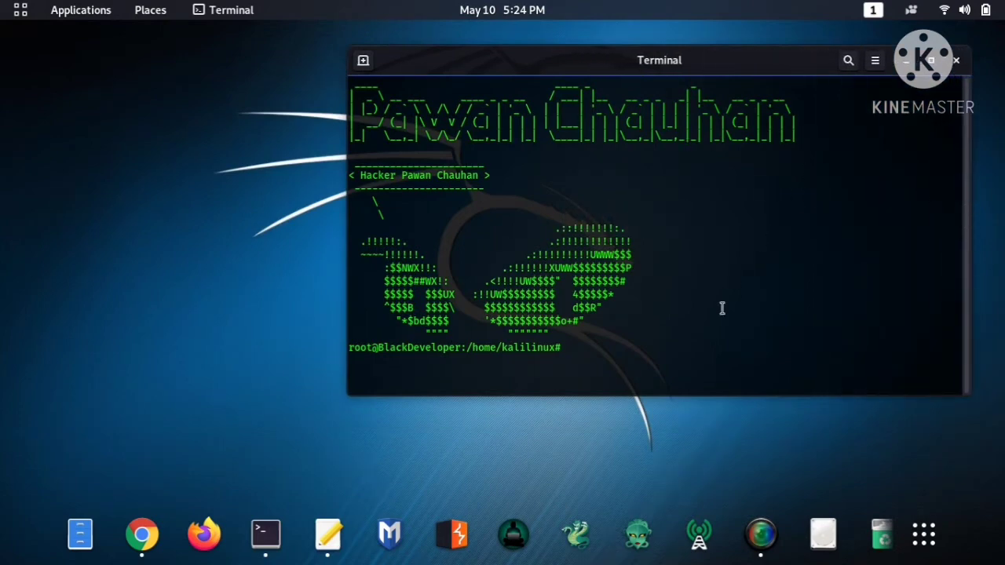
pyautogui.write('df -h')
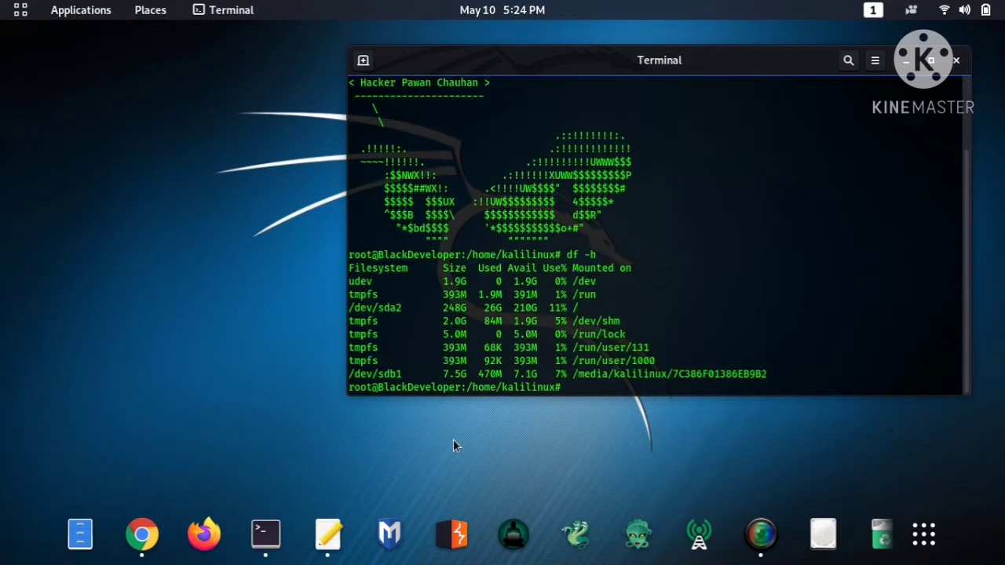
pyautogui.moveTo(783, 375)
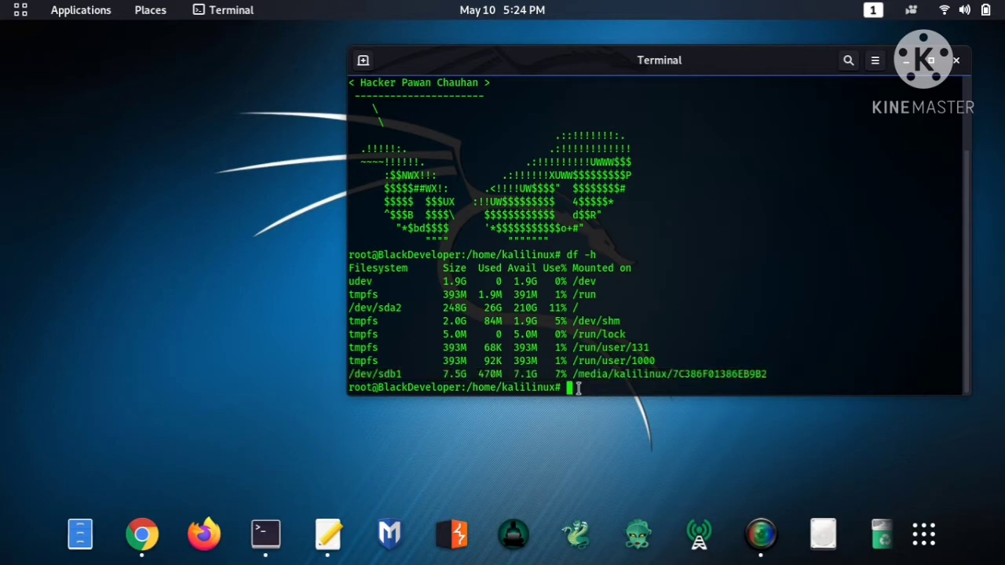
# - Run sudo umount /dev/sdb1, pasting the device name copied from the df output
pyautogui.write('sudo')
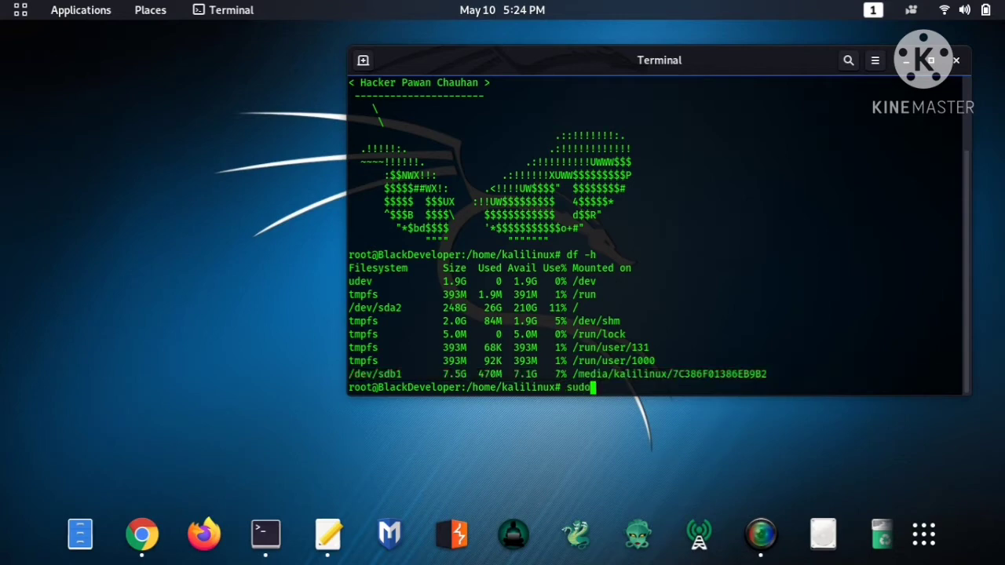
pyautogui.write('umount')
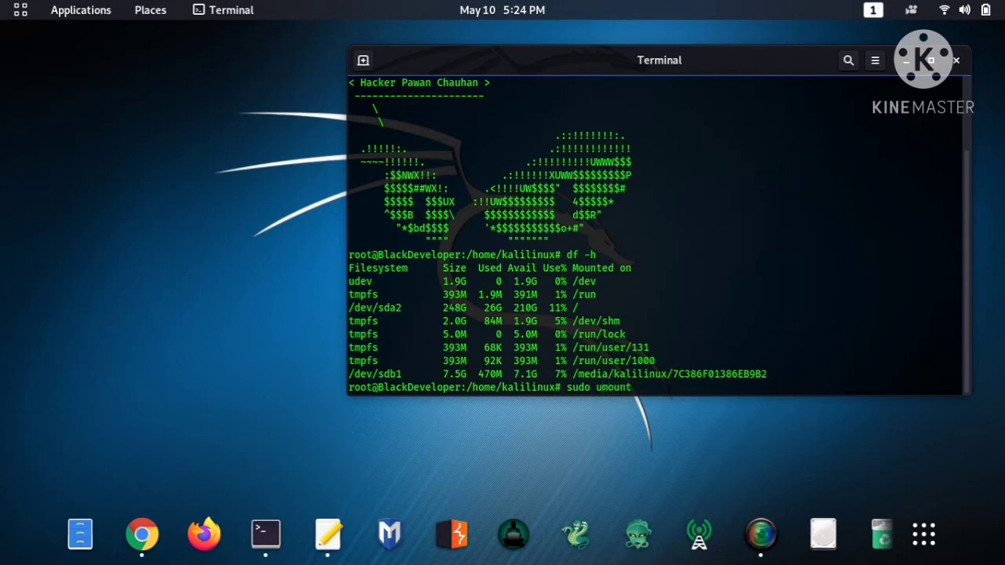
pyautogui.write('/')
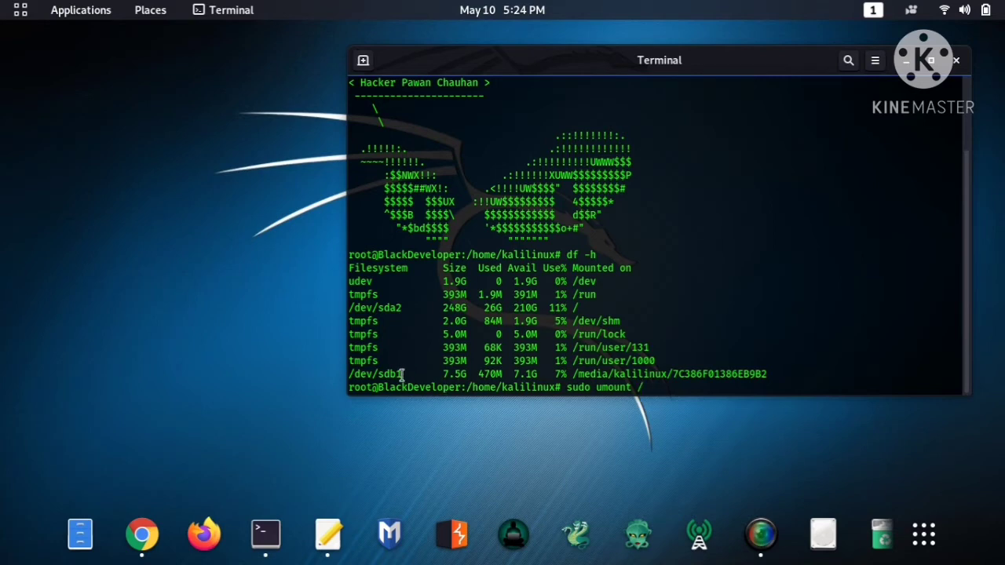
pyautogui.doubleClick(374, 374)
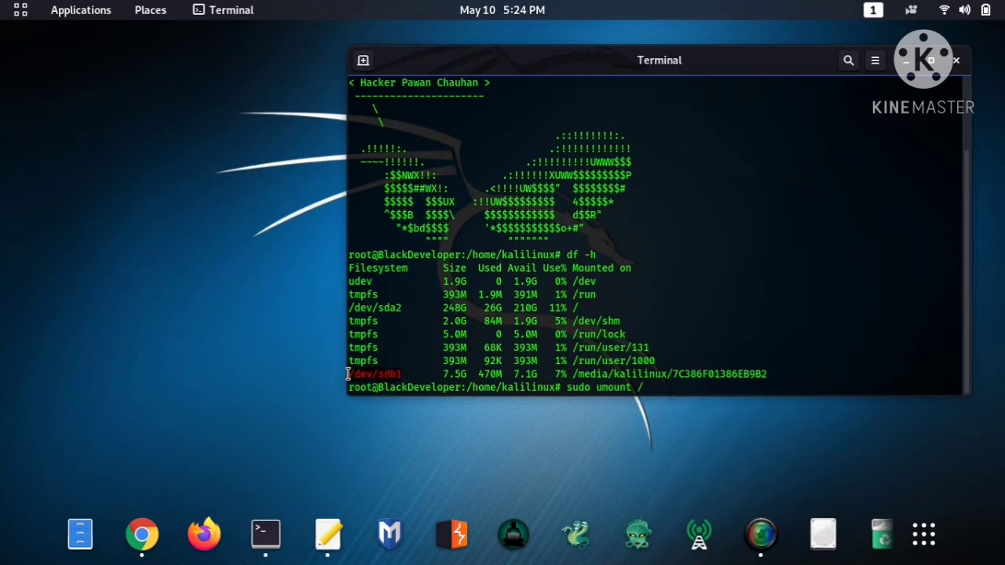
pyautogui.rightClick(364, 379)
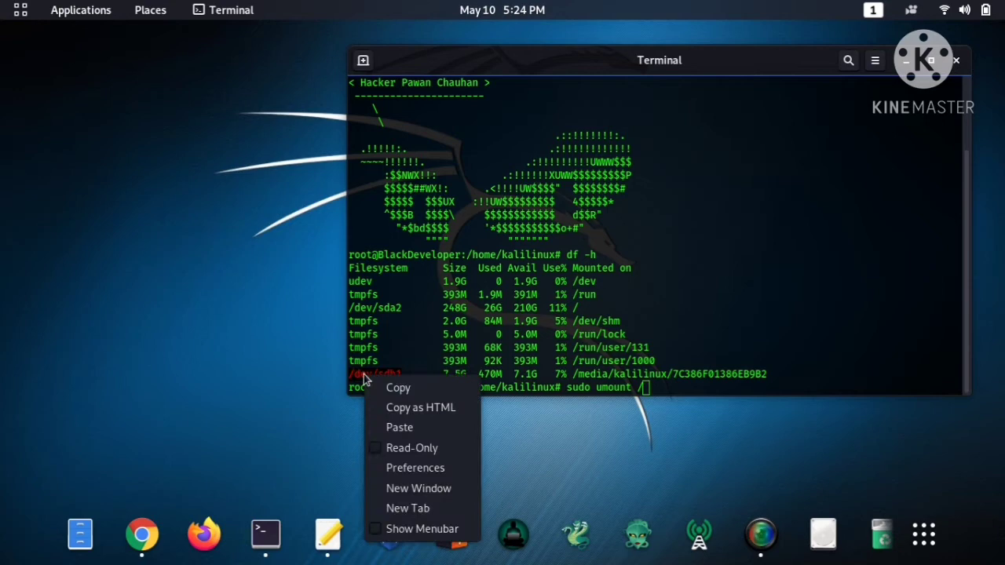
pyautogui.click(694, 389)
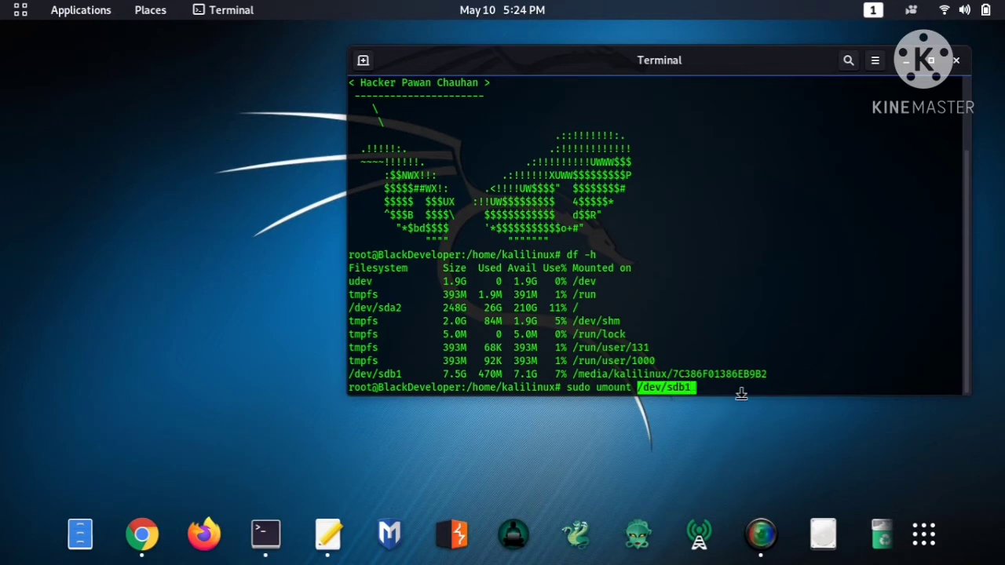
pyautogui.press('Return')
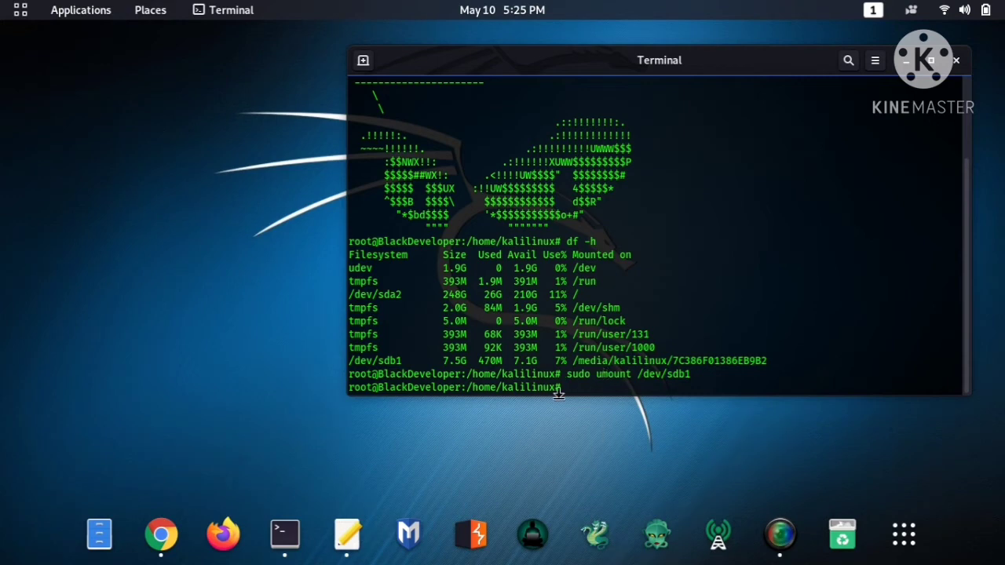
# - Run sudo mkfs.vfat /dev/sdb1 to format the USB partition as FAT
pyautogui.write('sudo')
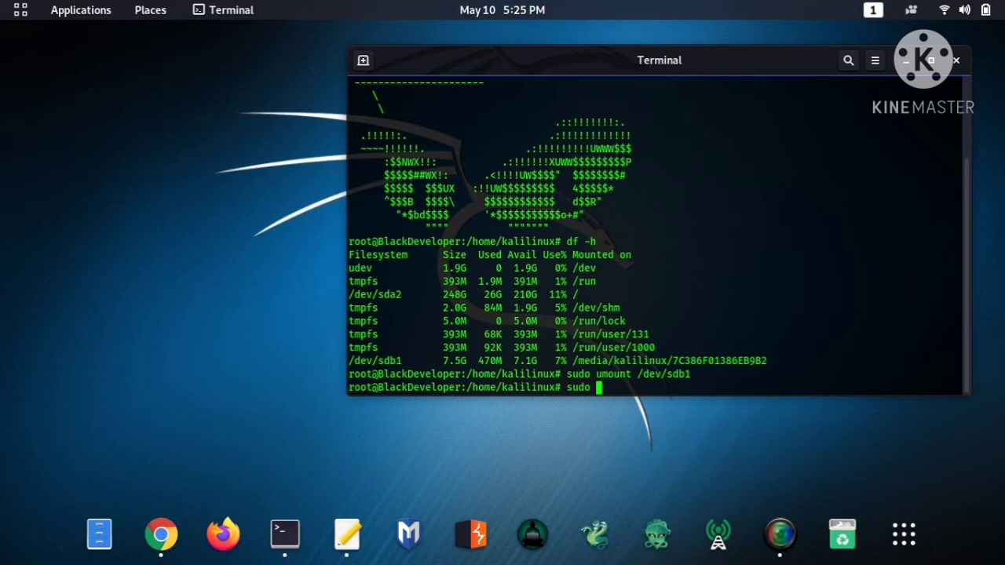
pyautogui.write('mkfs.v')
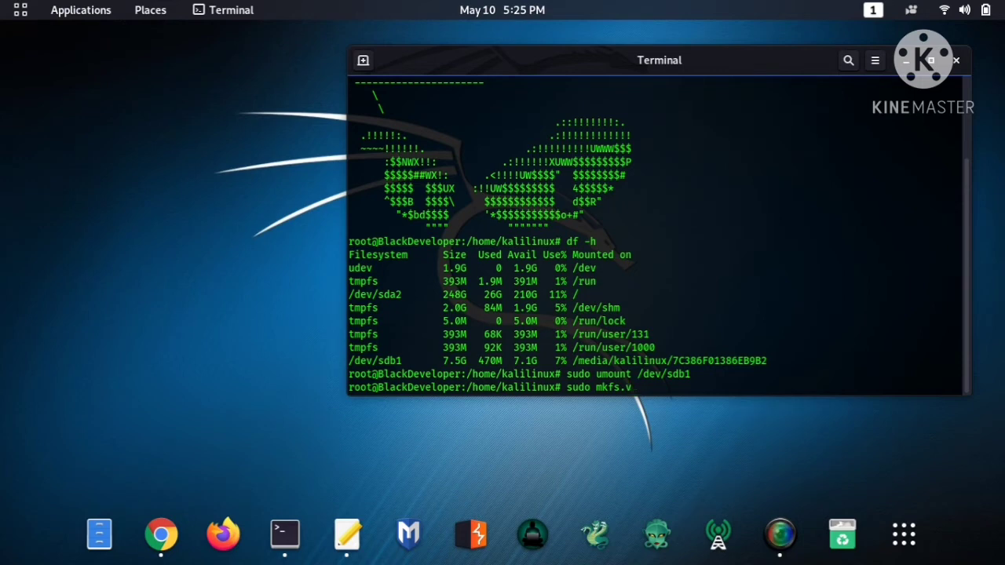
pyautogui.write('fat /dev/sdb1')
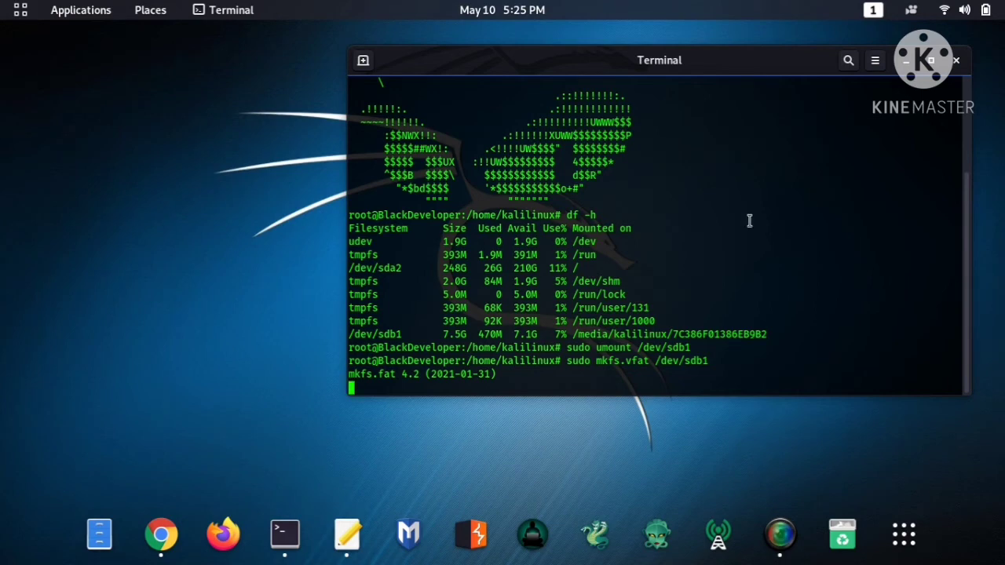
pyautogui.moveTo(631, 383)
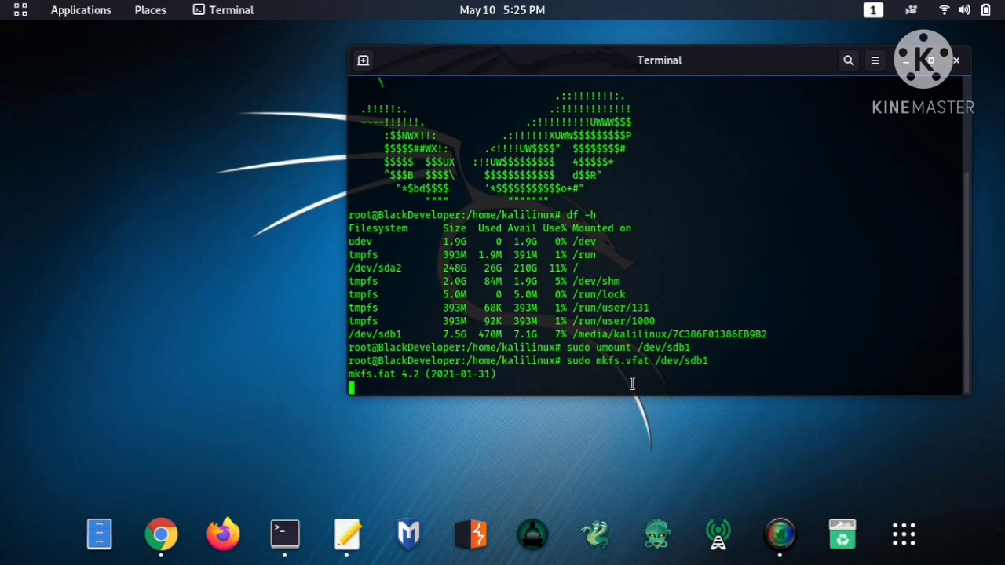
pyautogui.moveTo(531, 443)
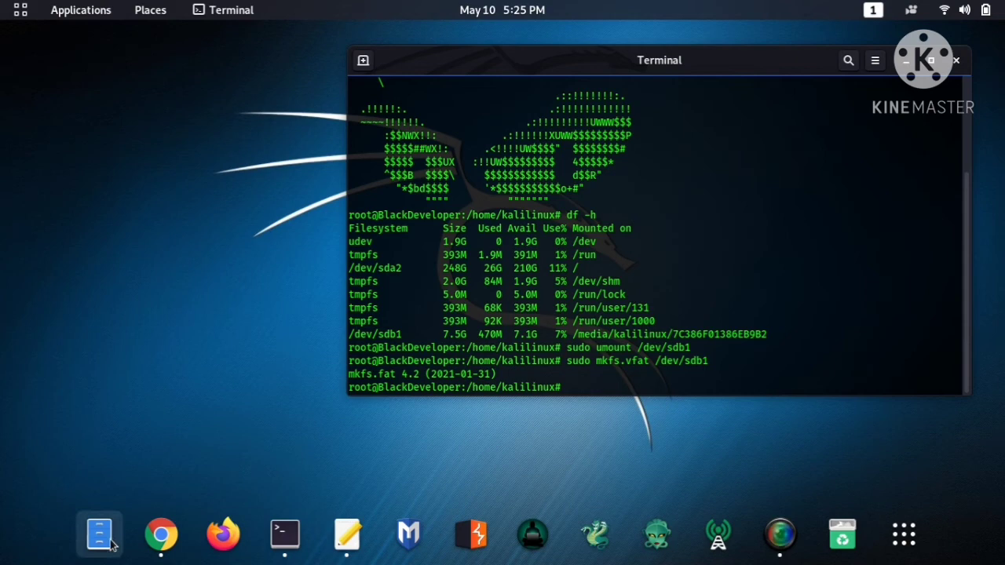
# - View the 8.0 GB Volume in Files, now shown as an empty folder
pyautogui.click(99, 534)
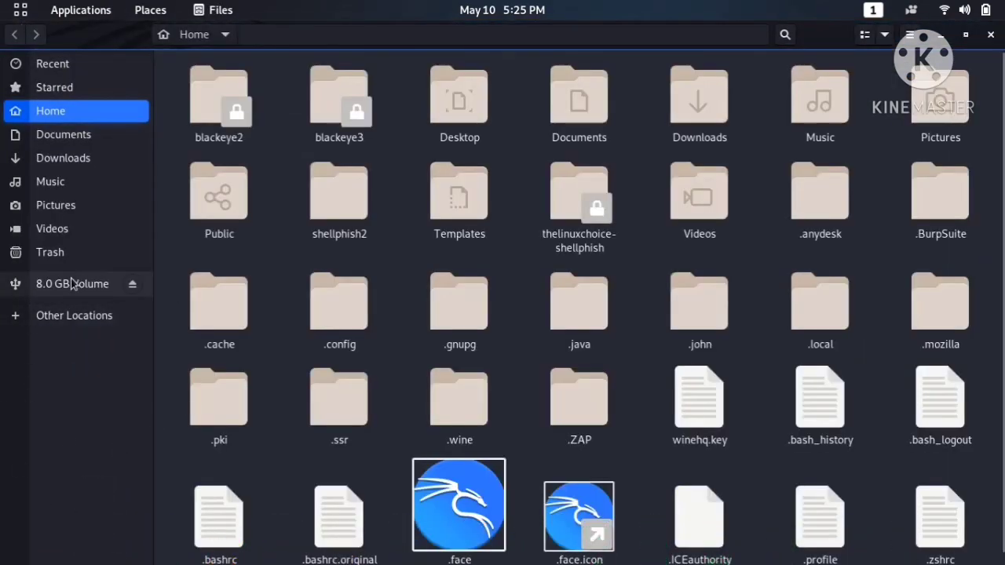
pyautogui.click(72, 283)
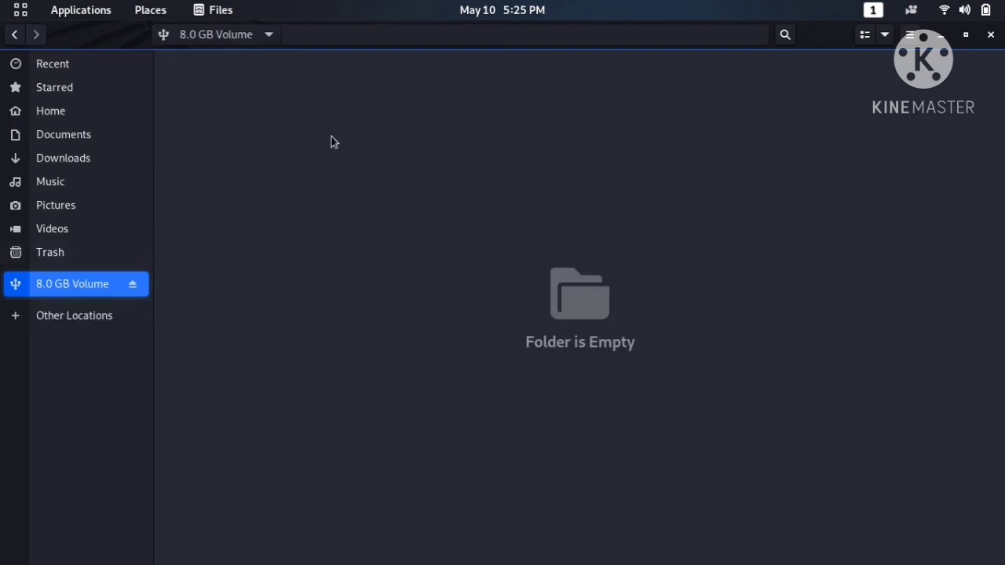
pyautogui.moveTo(518, 306)
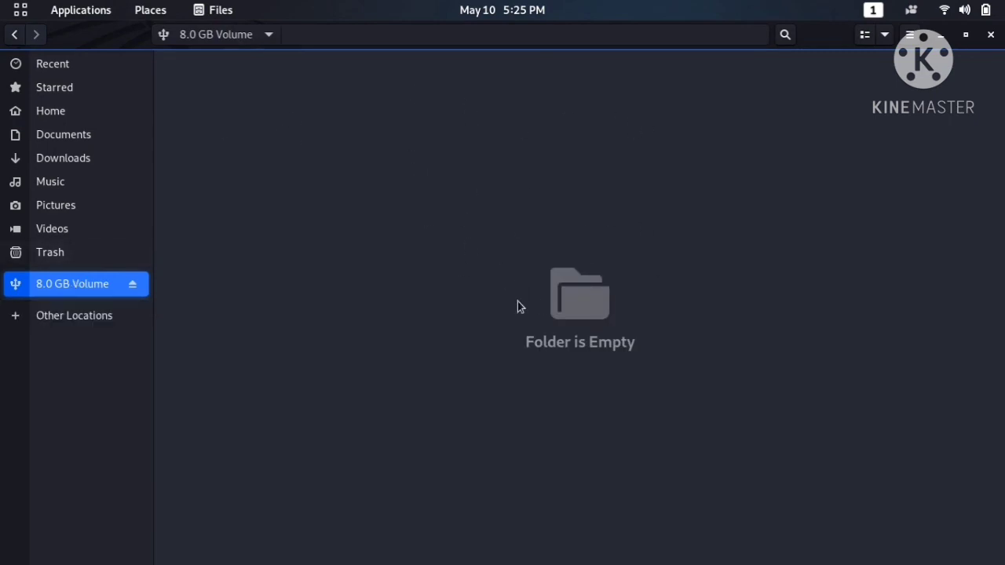